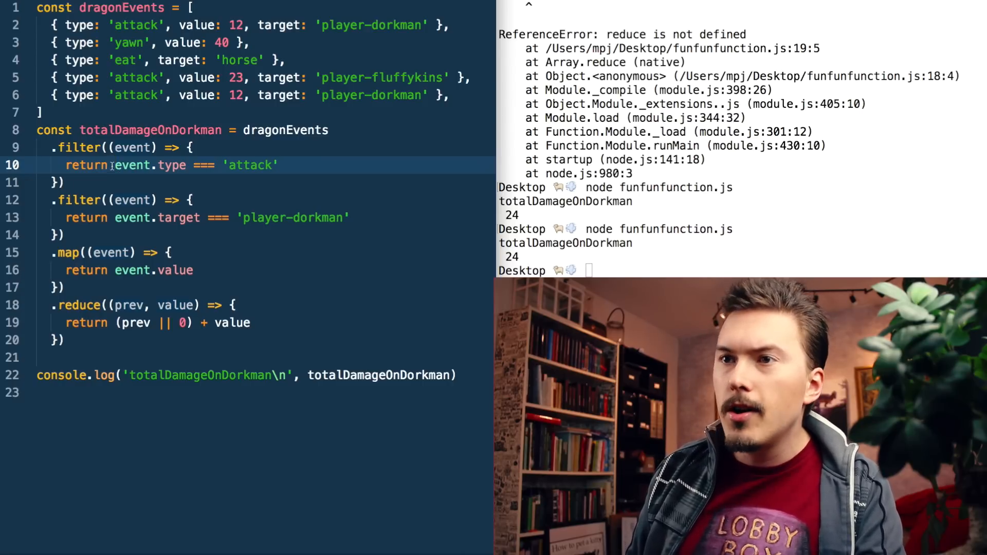
Strip braces and returns so the filter, map and reduce arrow callbacks each fit on one line.
{"action": "double_click", "coordinate": [132, 164]}
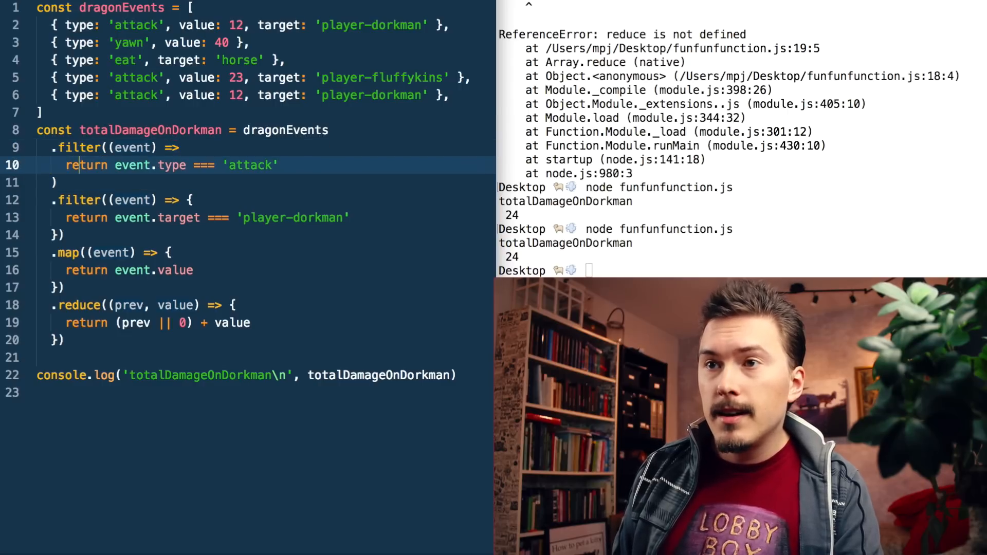
{"action": "key", "text": "Backspace"}
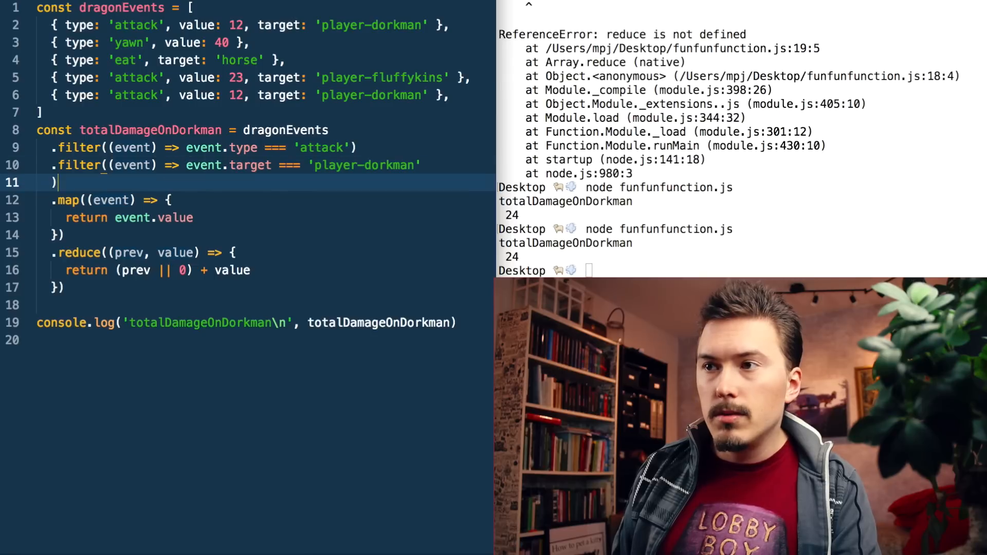
{"action": "key", "text": "Backspace"}
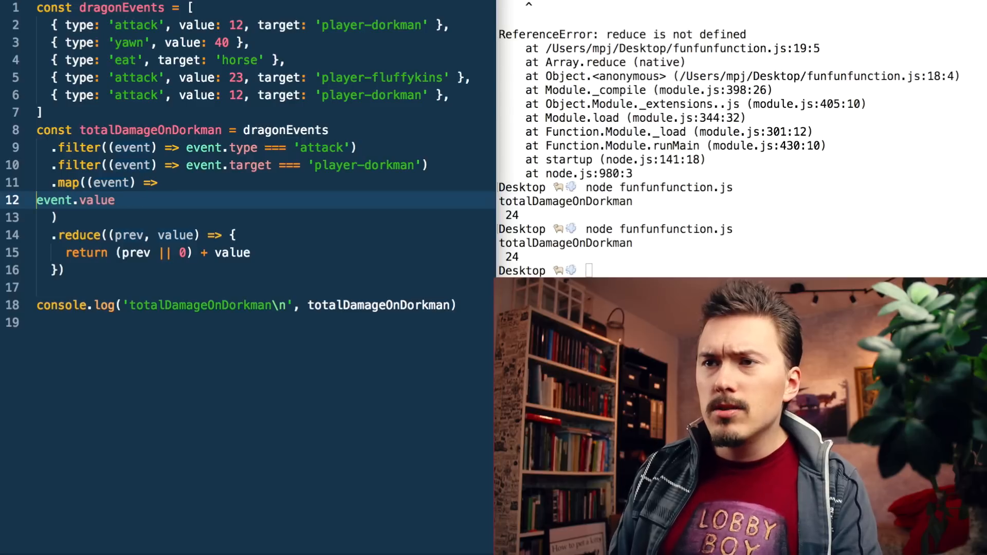
{"action": "key", "text": "Backspace"}
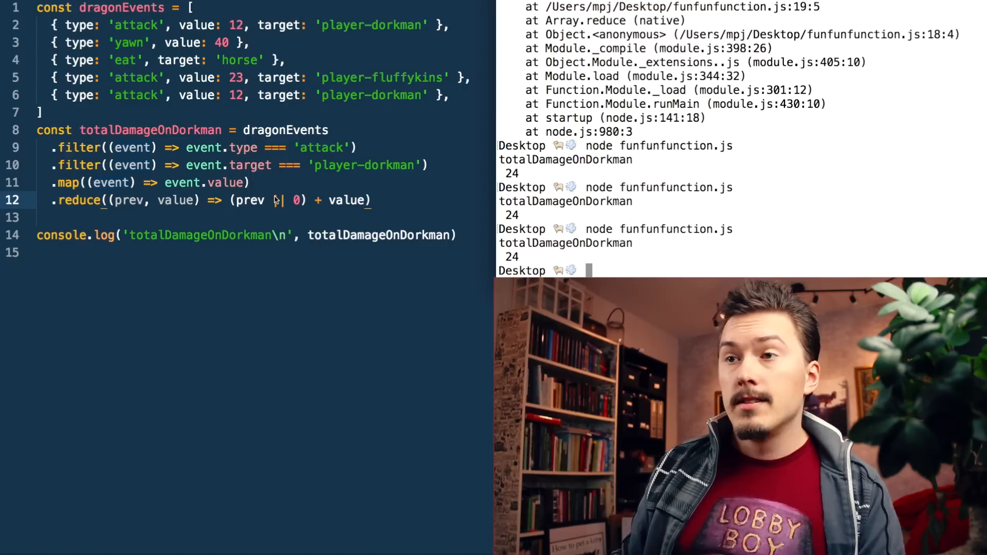
{"action": "type", "text": "1"}
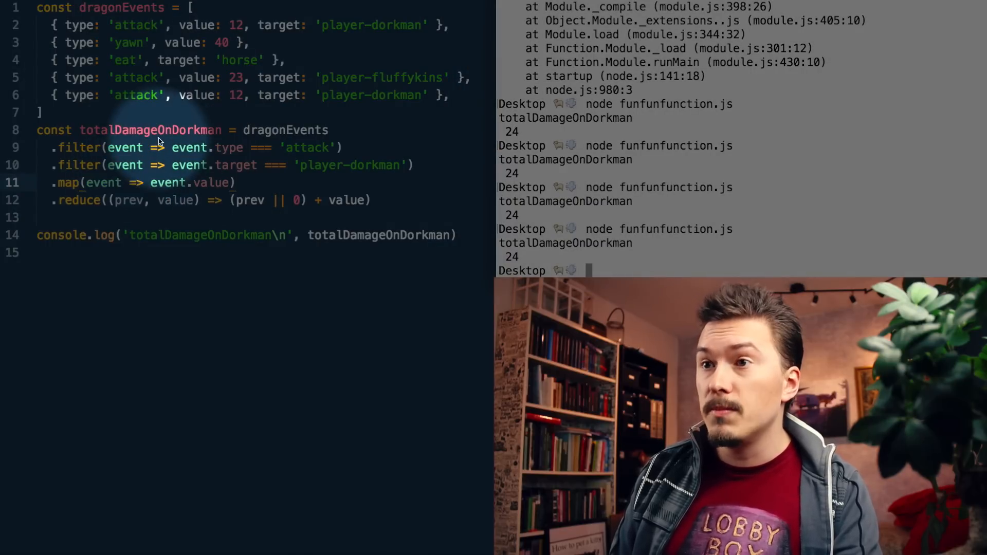
Drop the parentheses around the lone event parameter in the filter and map callbacks.
{"action": "double_click", "coordinate": [125, 147]}
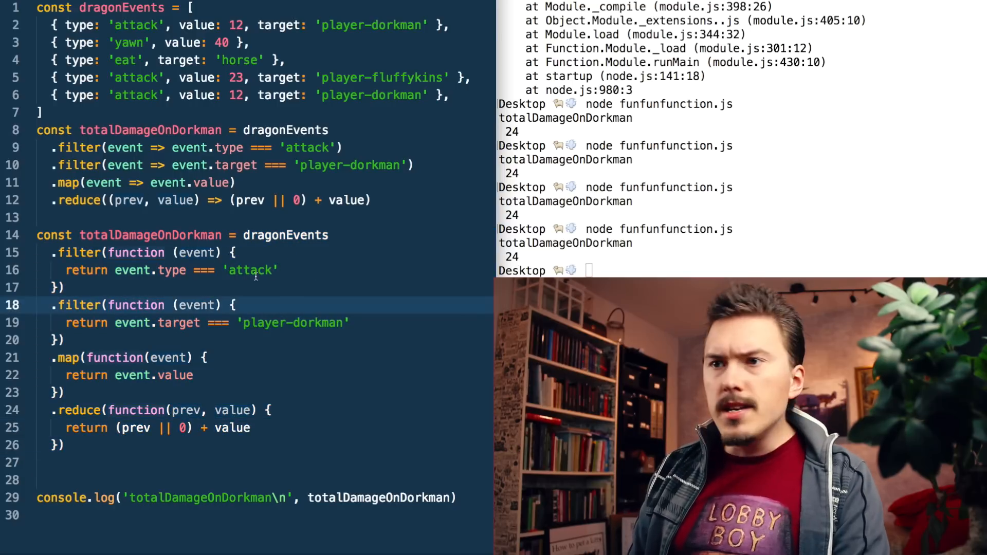
Retype the old chain's second filter condition as event.target === 'player-dorkman'.
{"action": "double_click", "coordinate": [136, 305]}
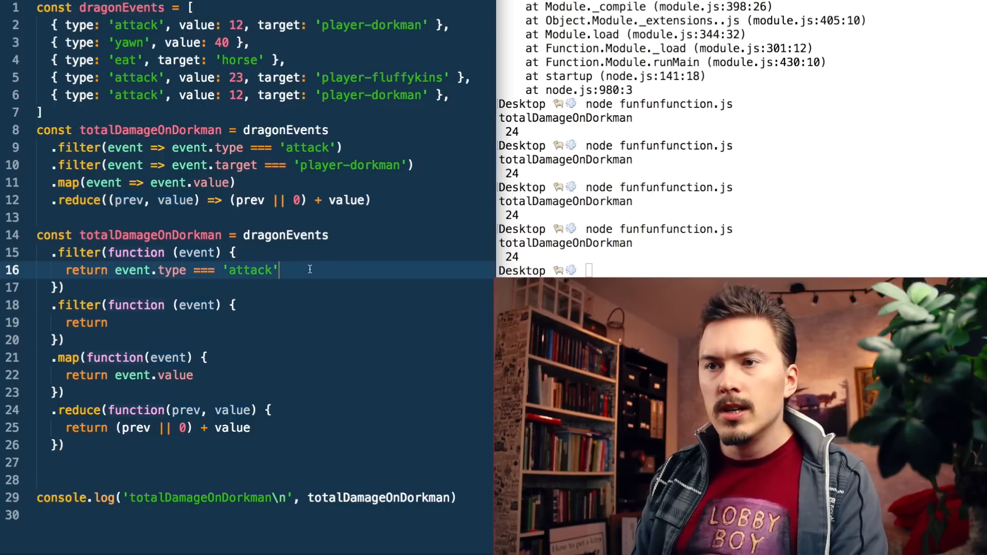
{"action": "type", "text": "event.target === 'player-dorkman'"}
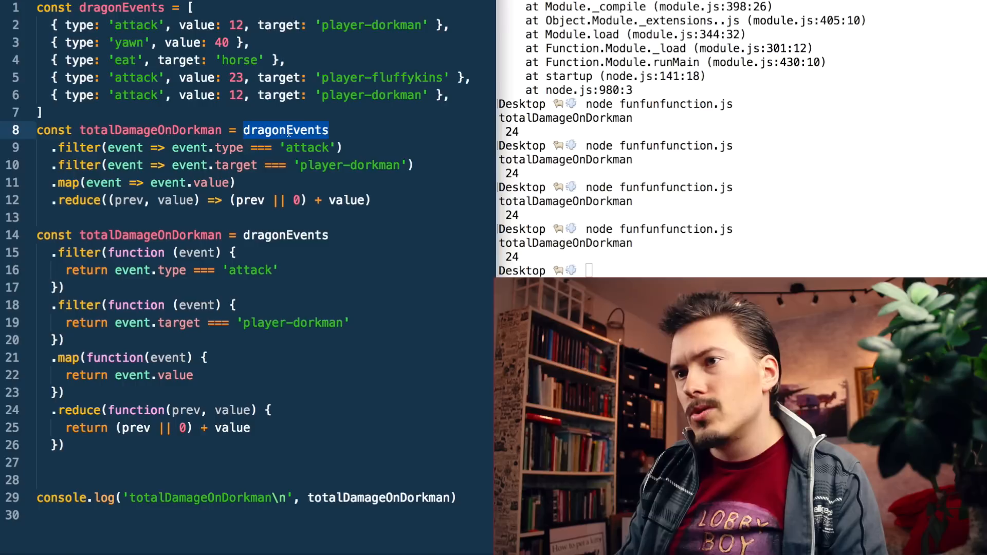
Rename event to e in the arrow chain and the reduce value parameter to x.
{"action": "double_click", "coordinate": [124, 147]}
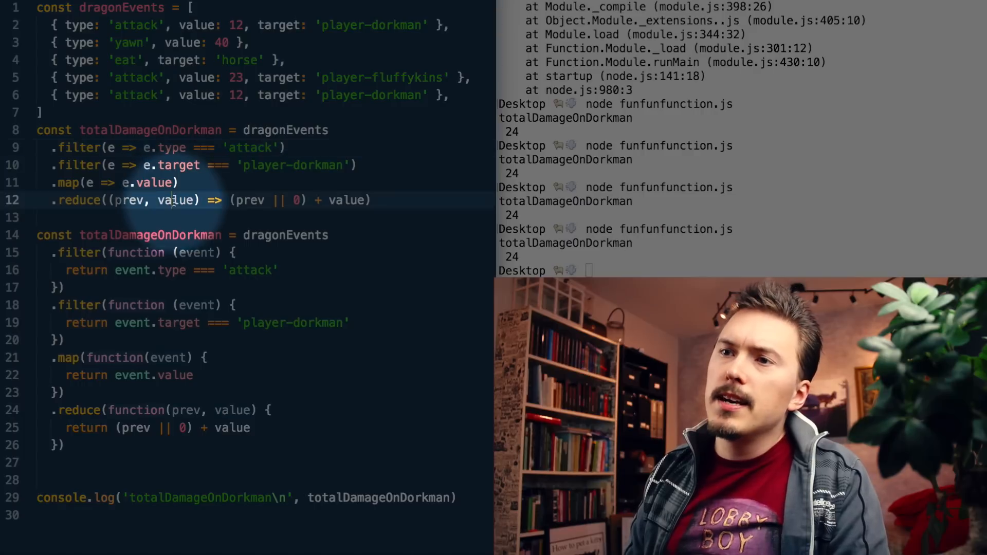
{"action": "double_click", "coordinate": [176, 201]}
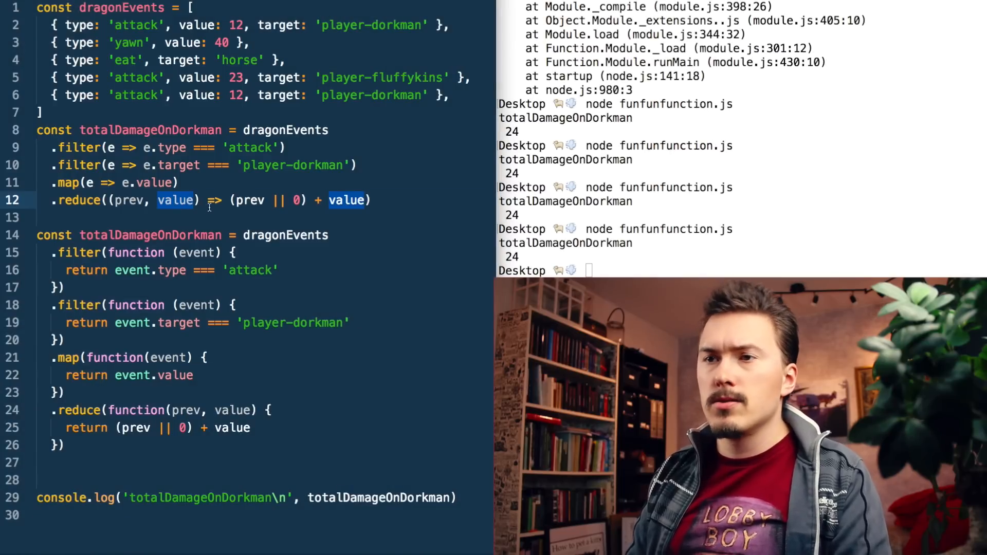
{"action": "type", "text": "x"}
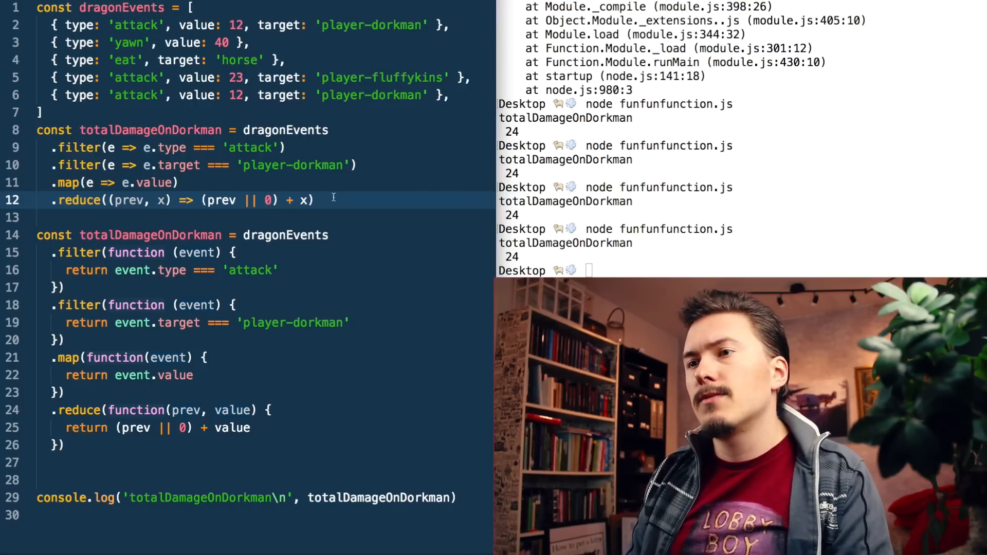
{"action": "left_click_drag", "start_coordinate": [110, 200], "coordinate": [314, 201]}
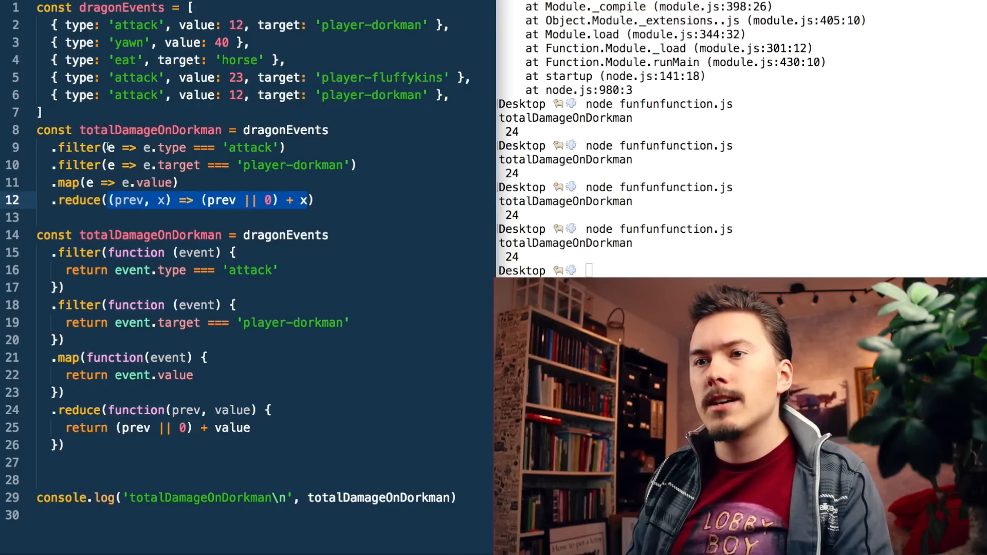
Declare const reduceTotal = (prev, x) => (prev || 0) + x and call .reduce(reduceTotal).
{"action": "type", "text": "const total"}
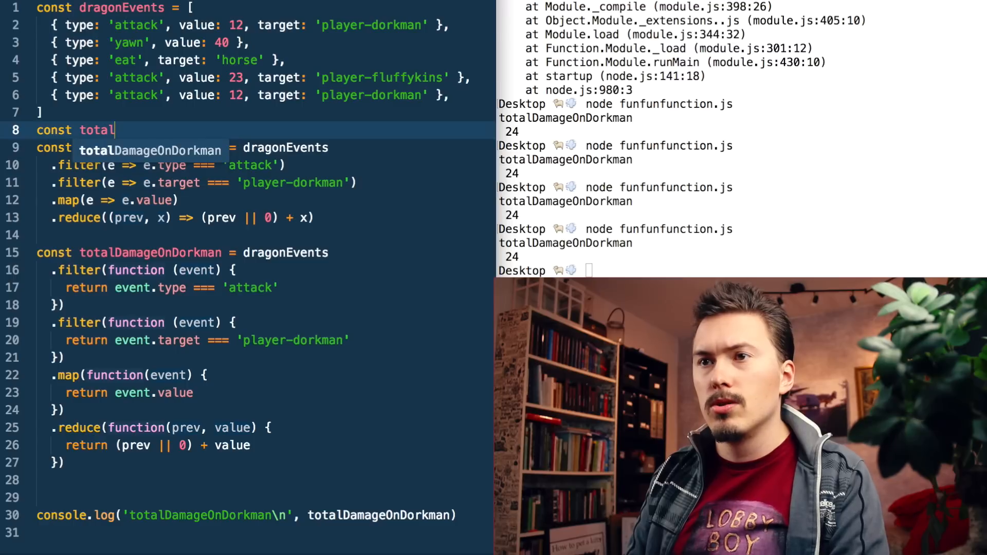
{"action": "type", "text": "Reducer = (prev, x) => (prev || 0) + x"}
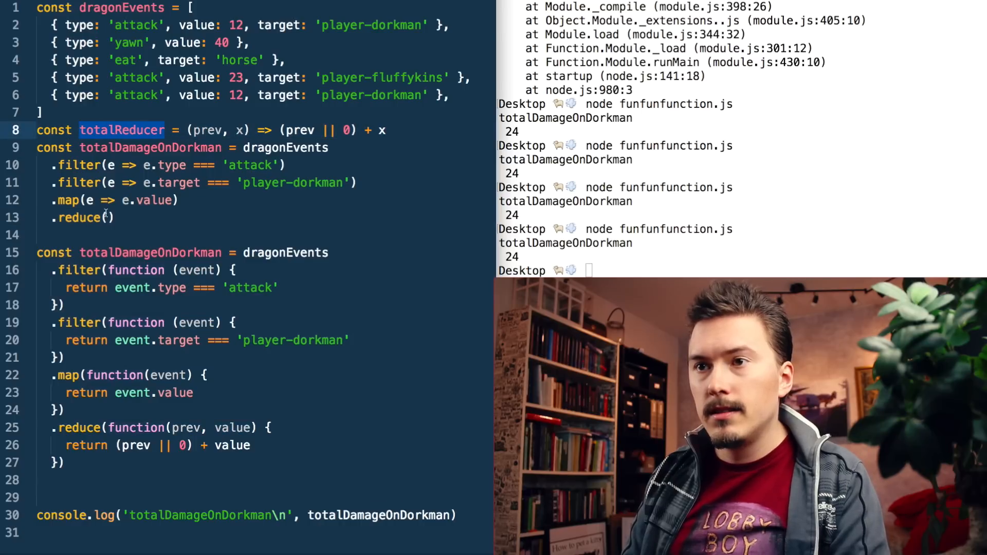
{"action": "type", "text": "totalReducer"}
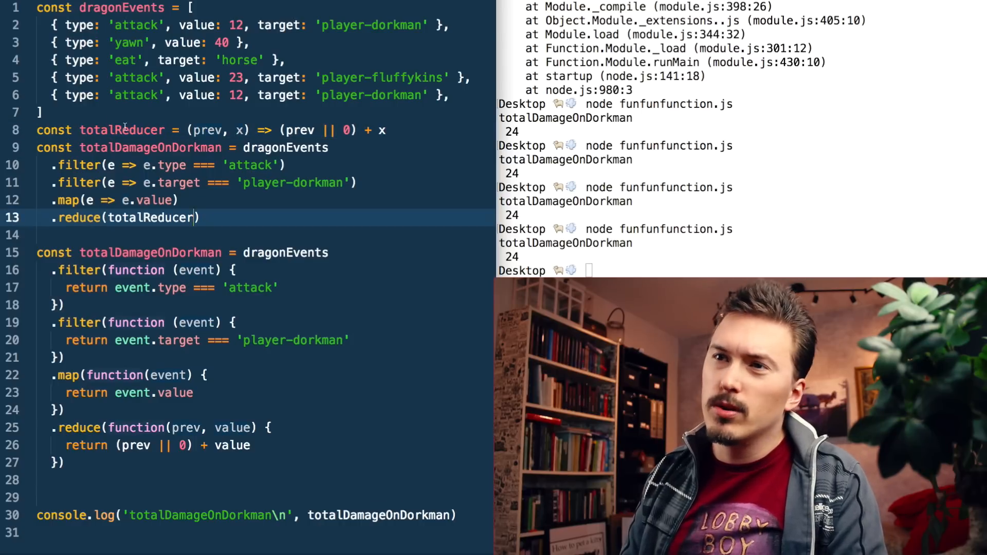
{"action": "type", "text": "reduceTotal"}
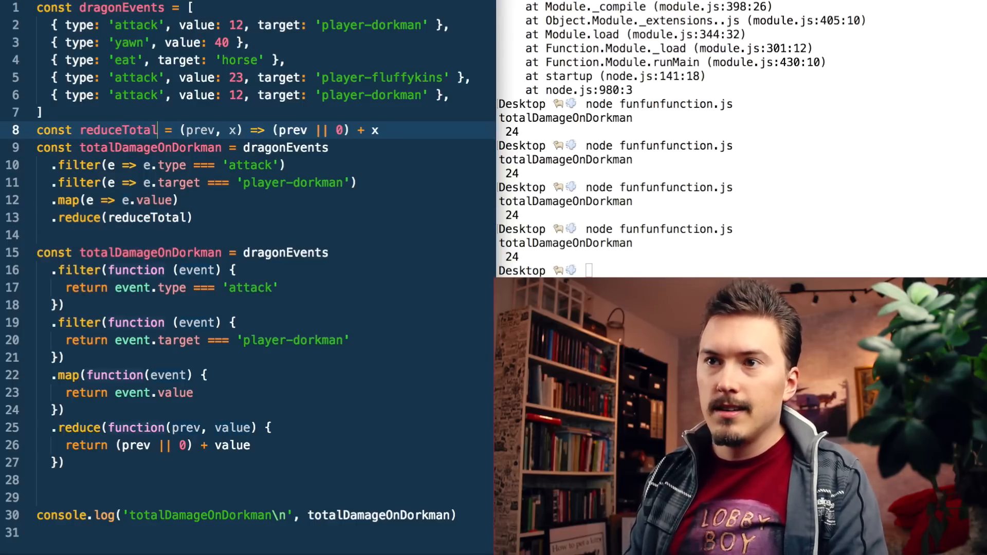
{"action": "double_click", "coordinate": [117, 130]}
{"action": "type", "text": "const"}
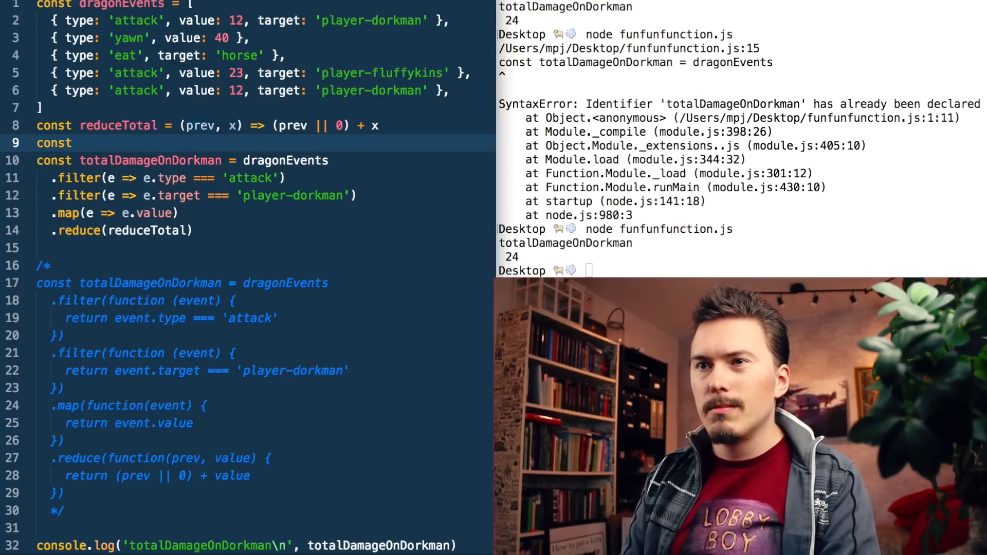
Add const isAttack = e => e.type === 'attack' and use .filter(isAttack).
{"action": "type", "text": "is"}
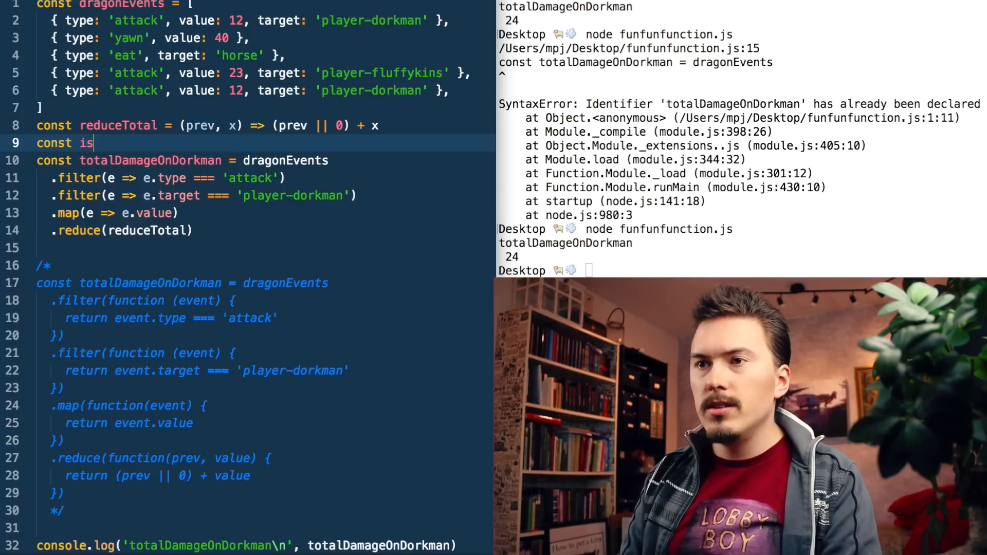
{"action": "type", "text": "Attack"}
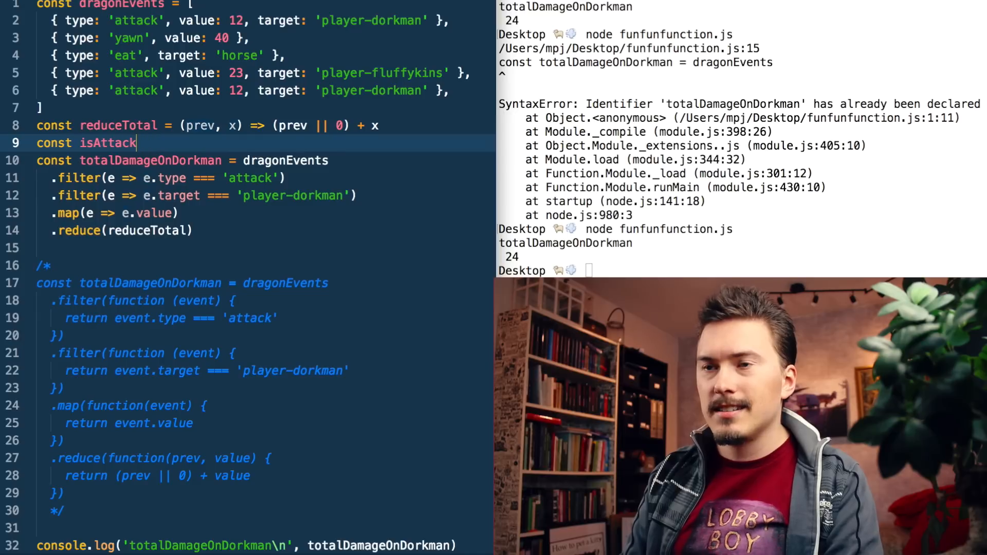
{"action": "type", "text": "= e => e.type === 'attack"}
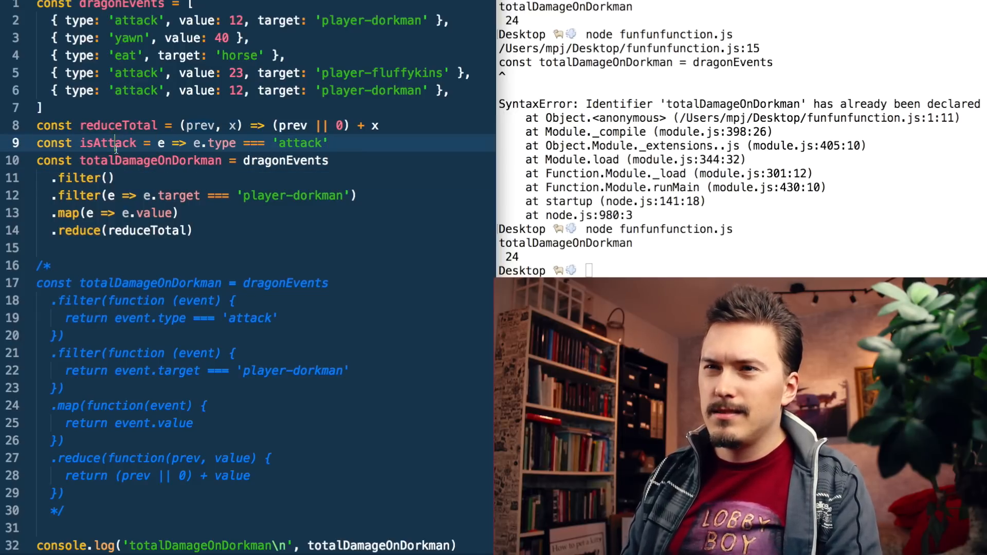
{"action": "type", "text": "isAttack"}
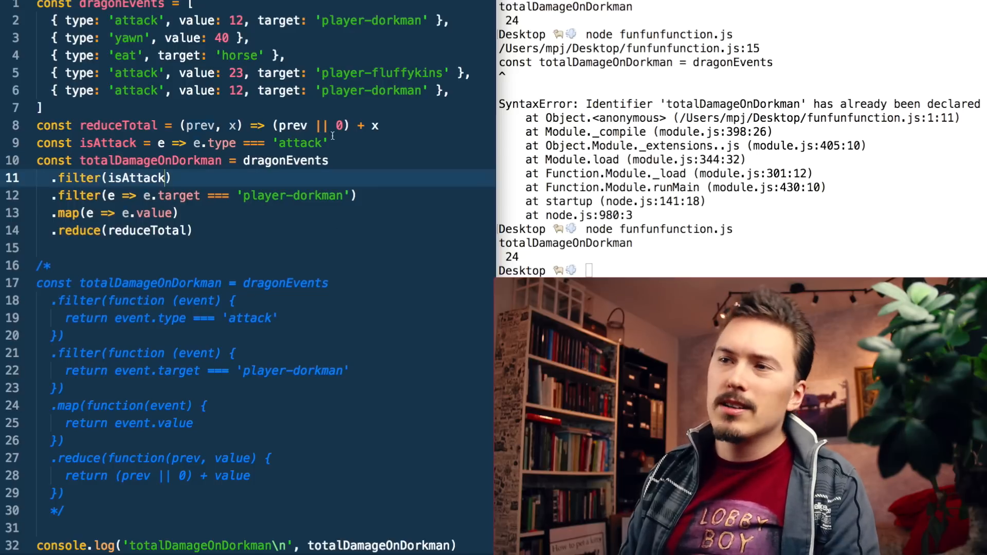